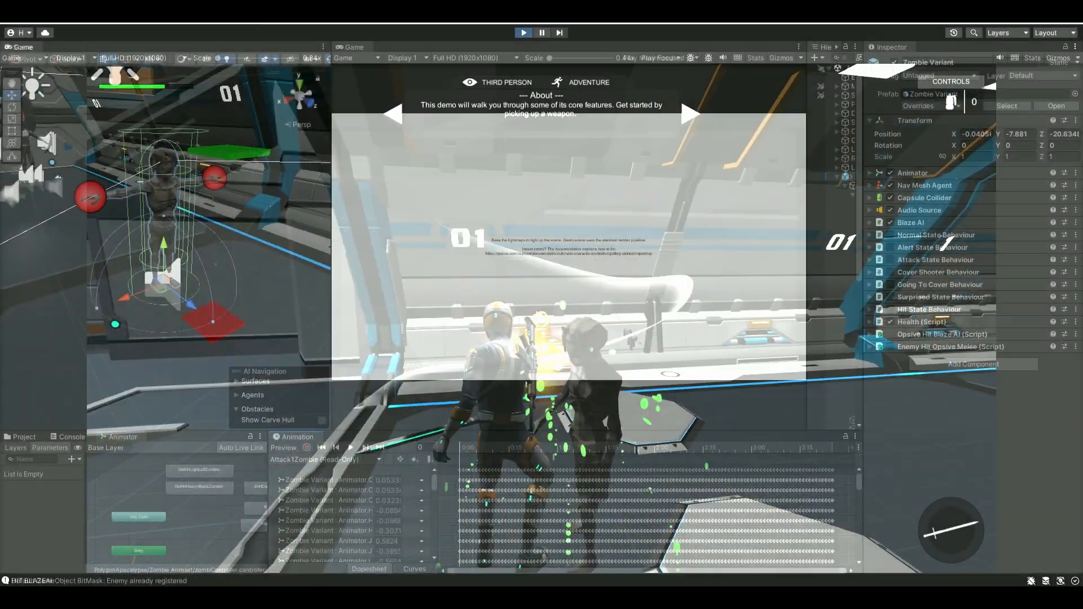
Stop the running demo game to exit Play mode
click(523, 33)
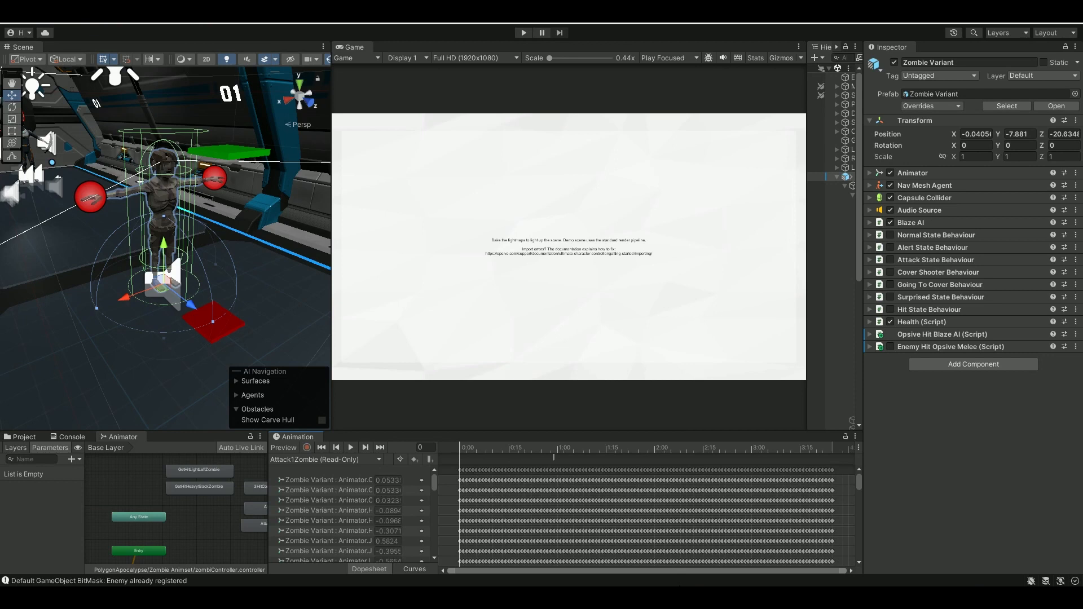
mouse_move(610, 476)
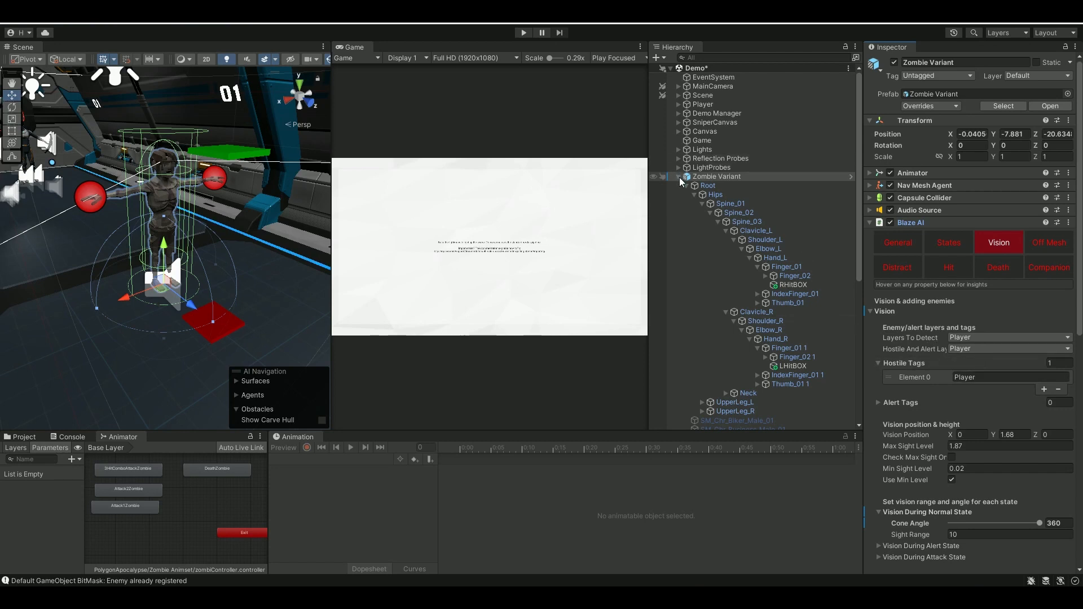
Inspect Player, its Body_Arms child, and its Character Health and trigger Capsule Collider
click(702, 104)
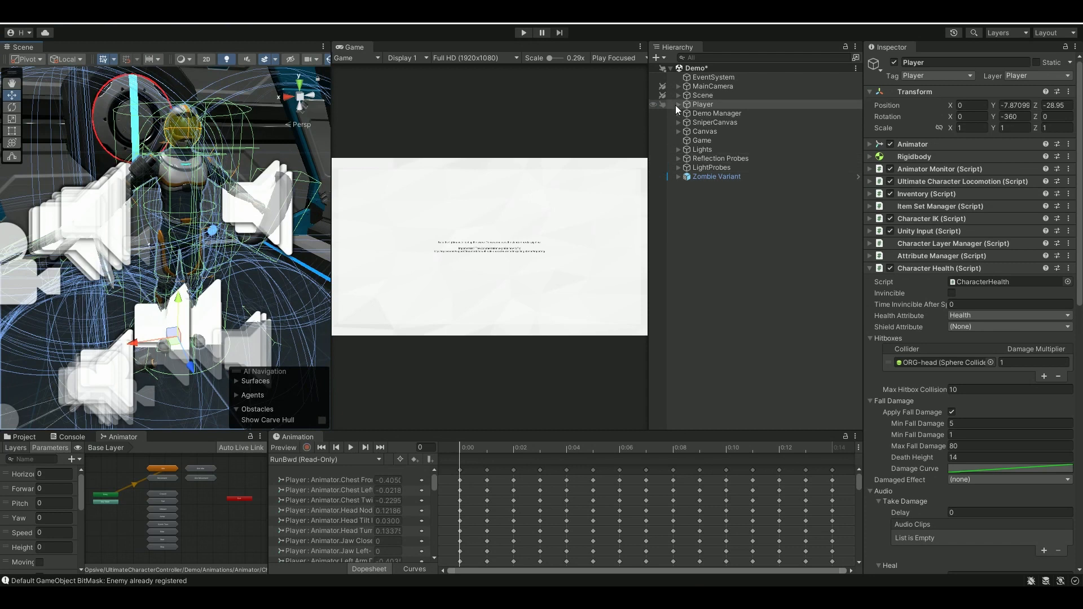
click(678, 104)
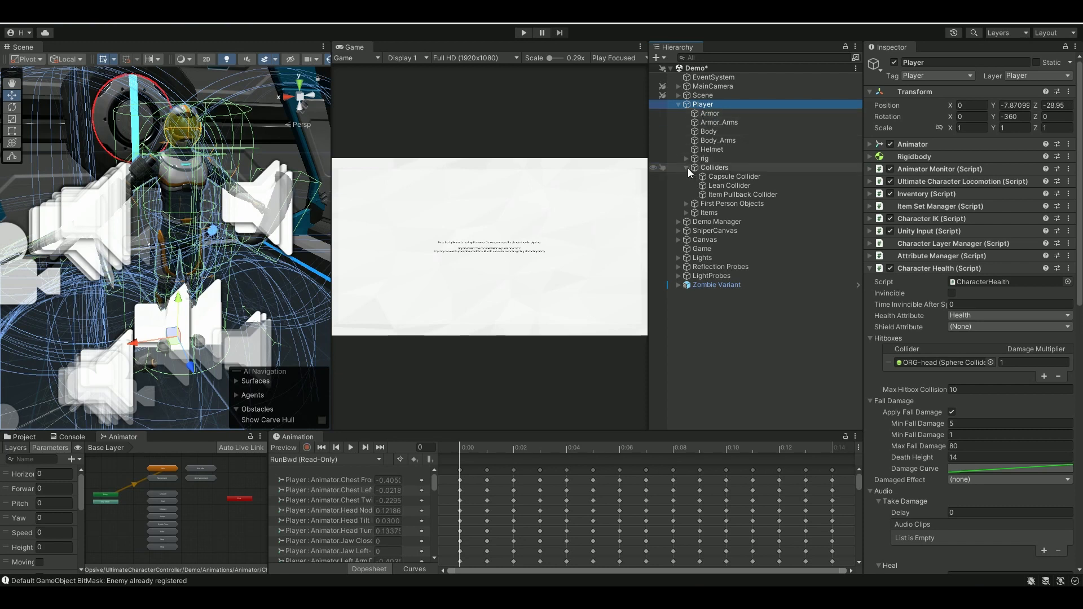
click(718, 140)
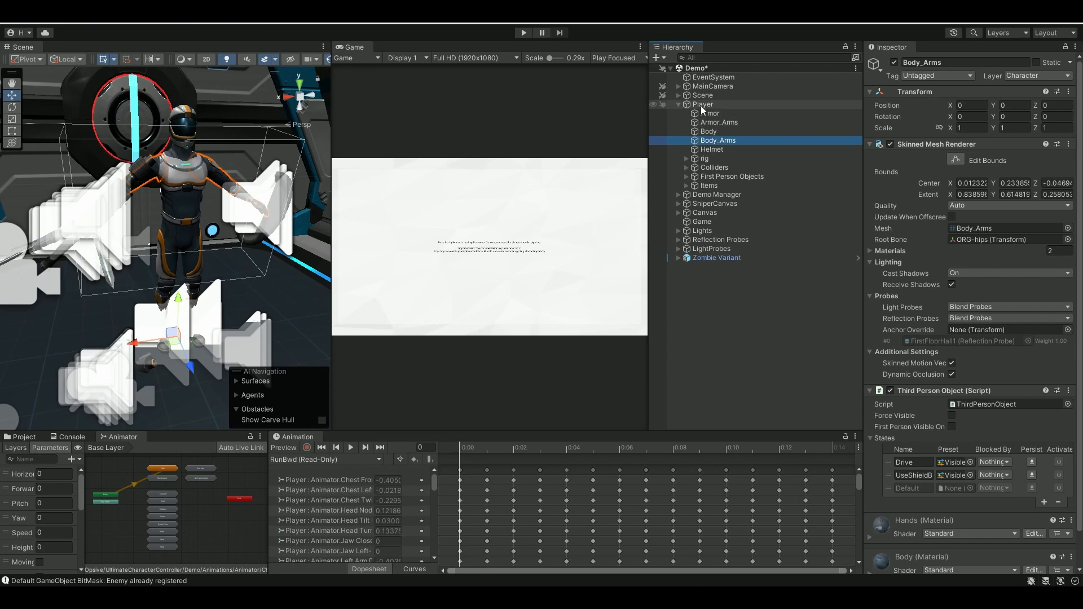
click(703, 105)
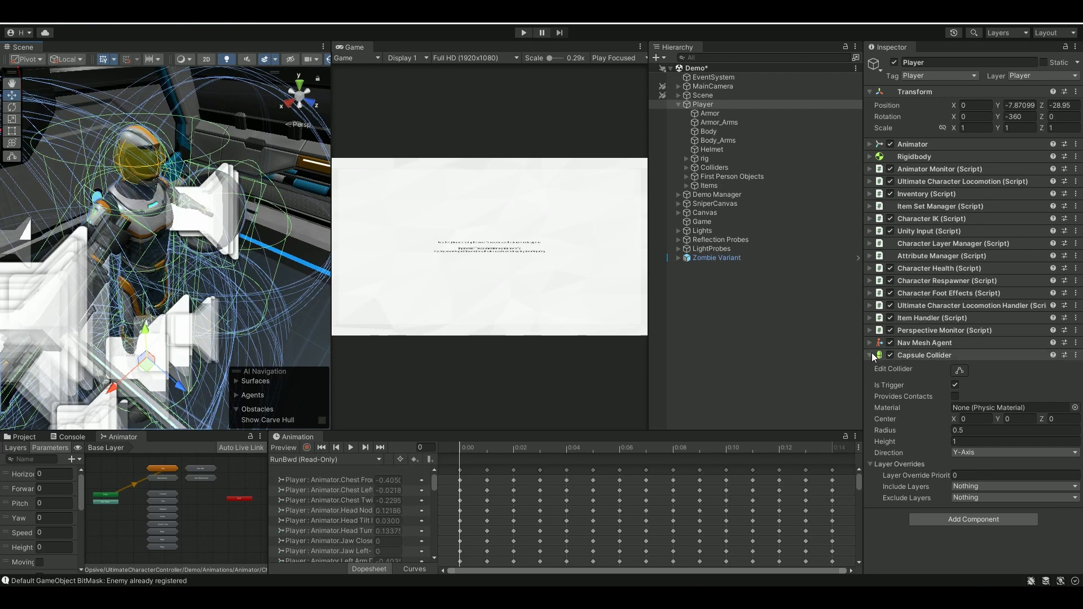
click(677, 104)
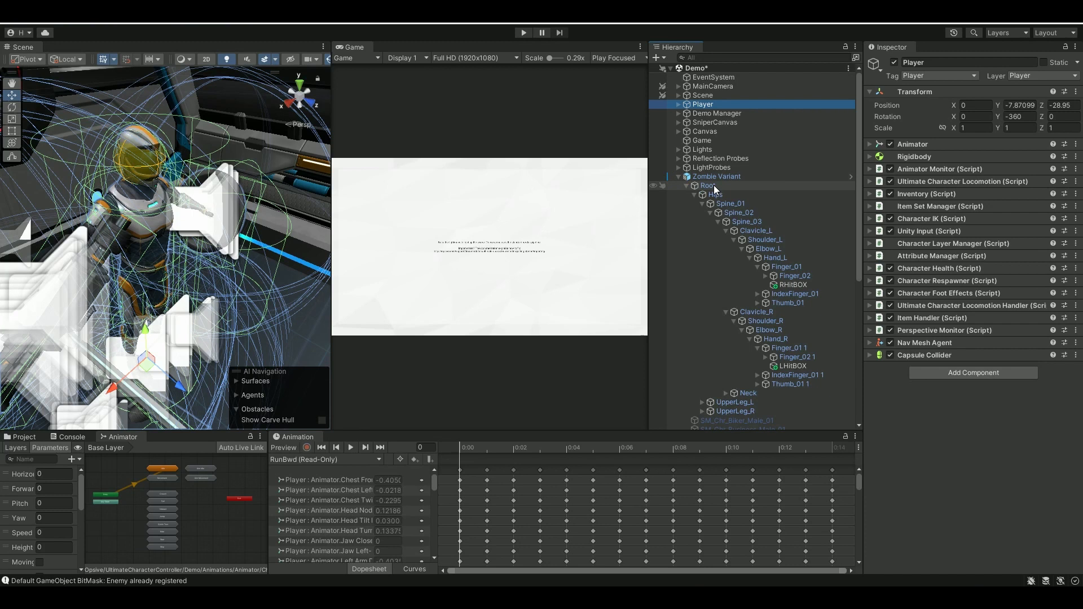
Inspect the RHitBOX and LHitBOX trigger colliders (Damage 10), then select Zombie Variant
click(793, 284)
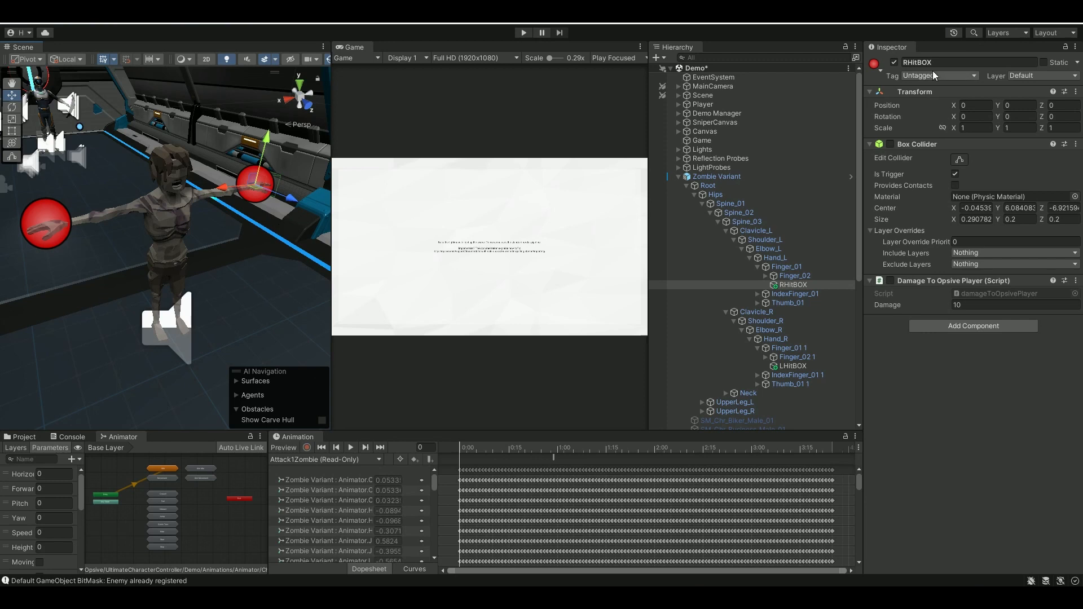
click(792, 366)
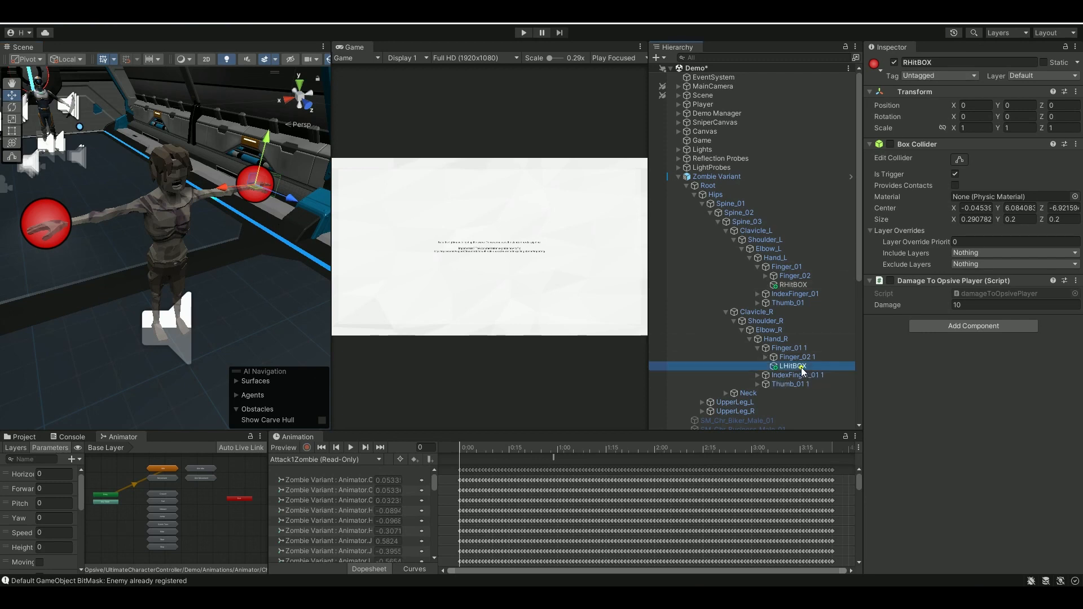
click(792, 365)
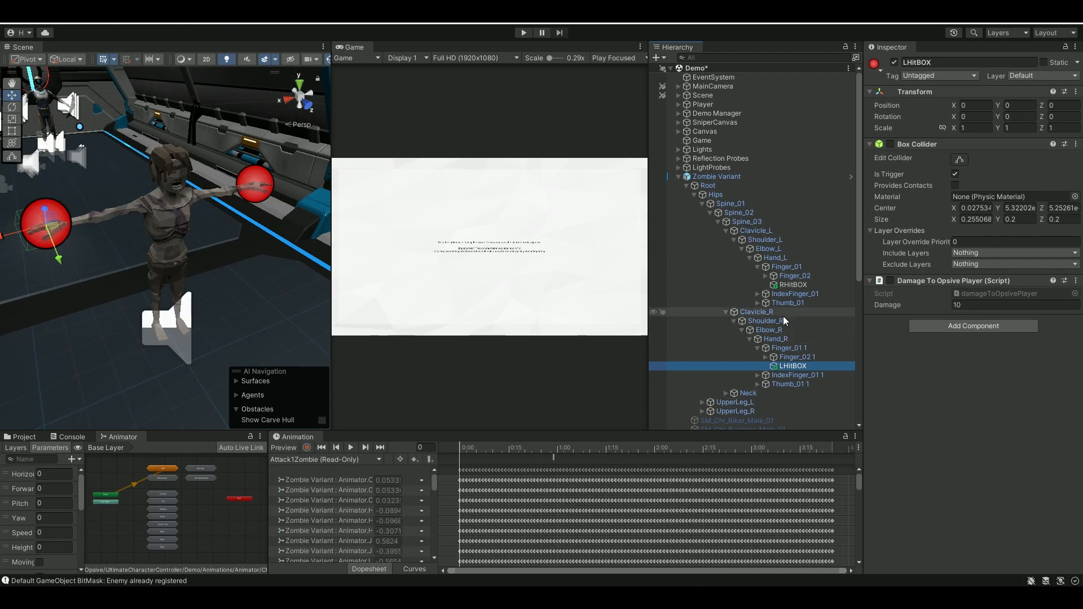
click(716, 176)
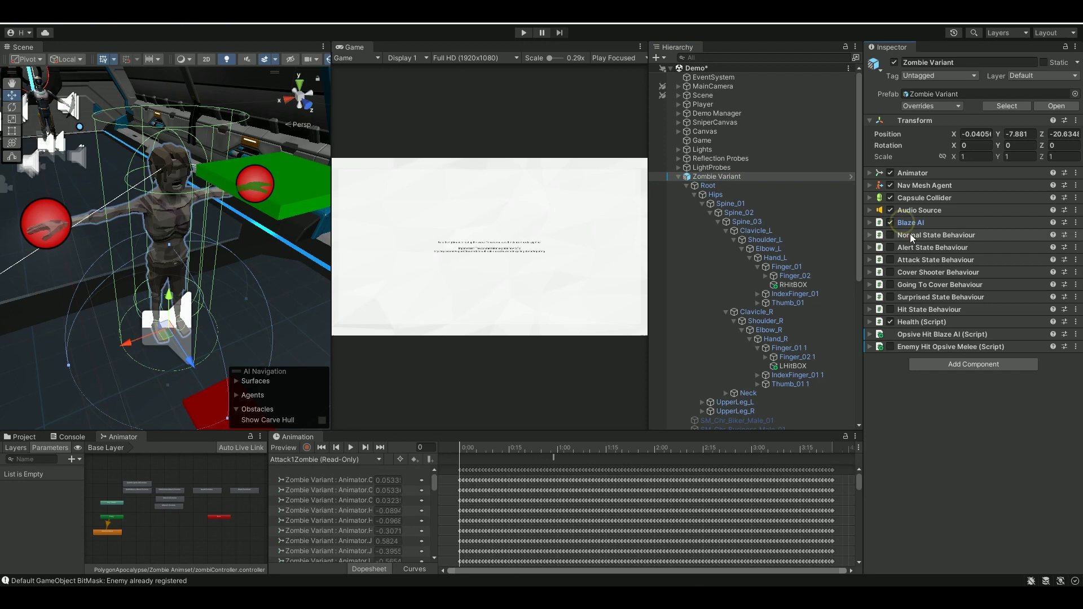
Expand Zombie Variant's Attack State Behaviour settings toward the 3HitComboAttackZombie clip
click(936, 259)
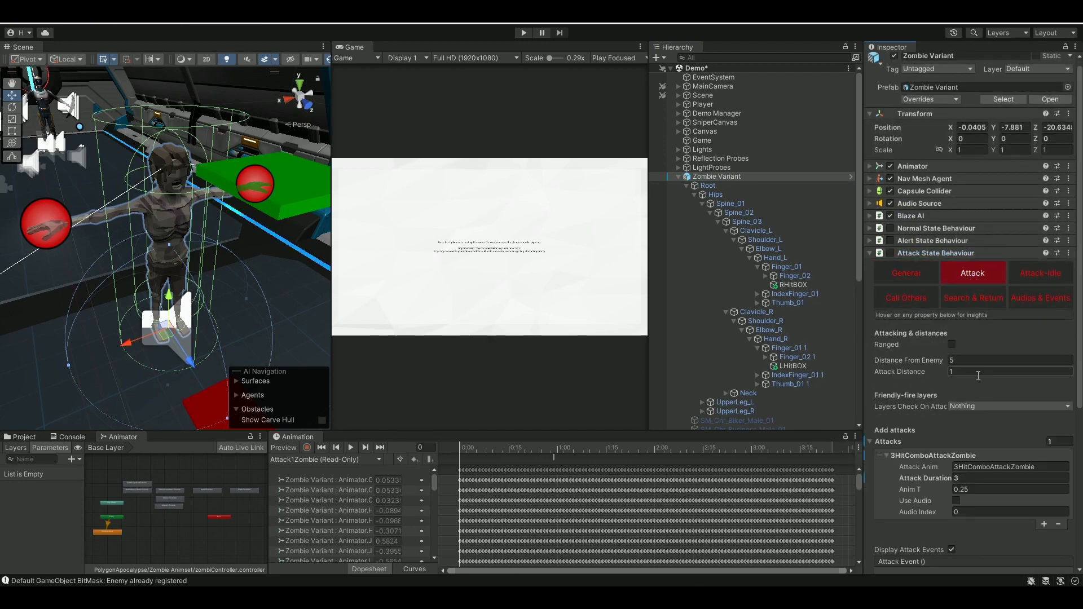
scroll(down, 3)
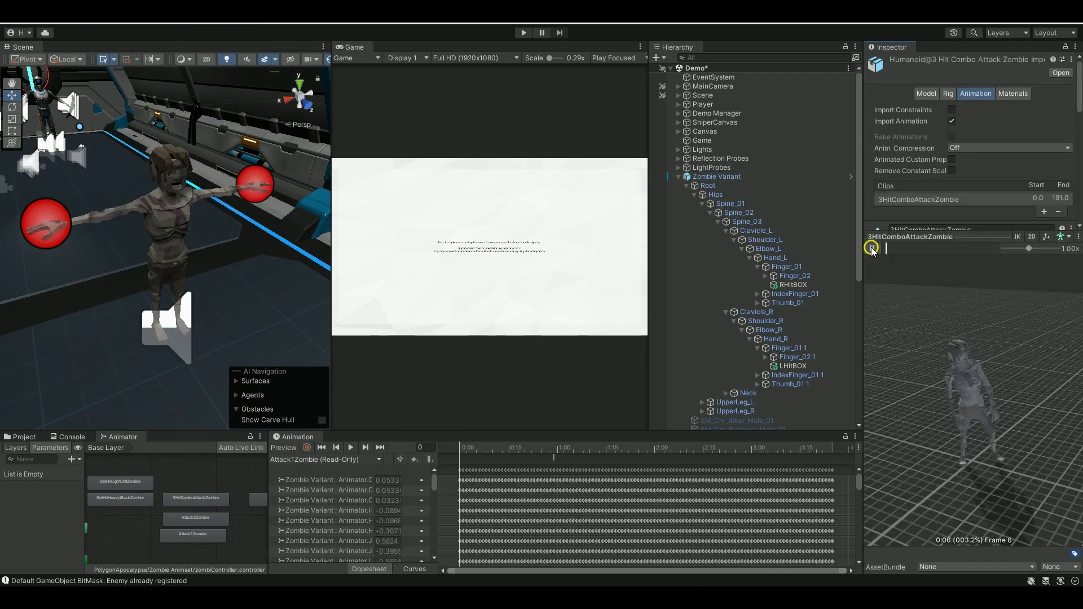
Preview the 3HitComboAttackZombie clip and add a zombieHit event at the strike frame
click(871, 248)
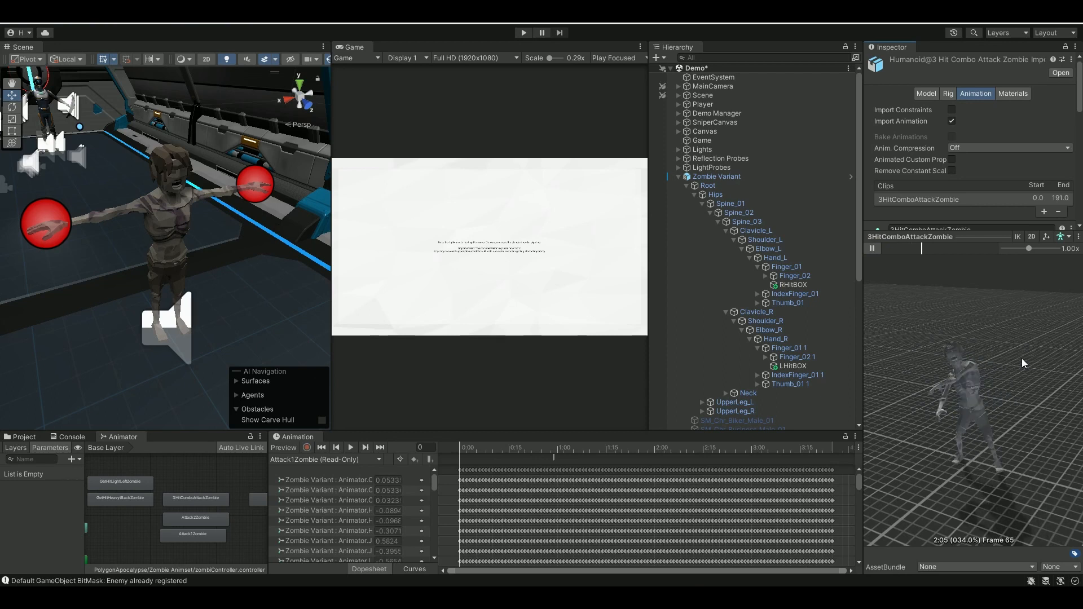
click(873, 248)
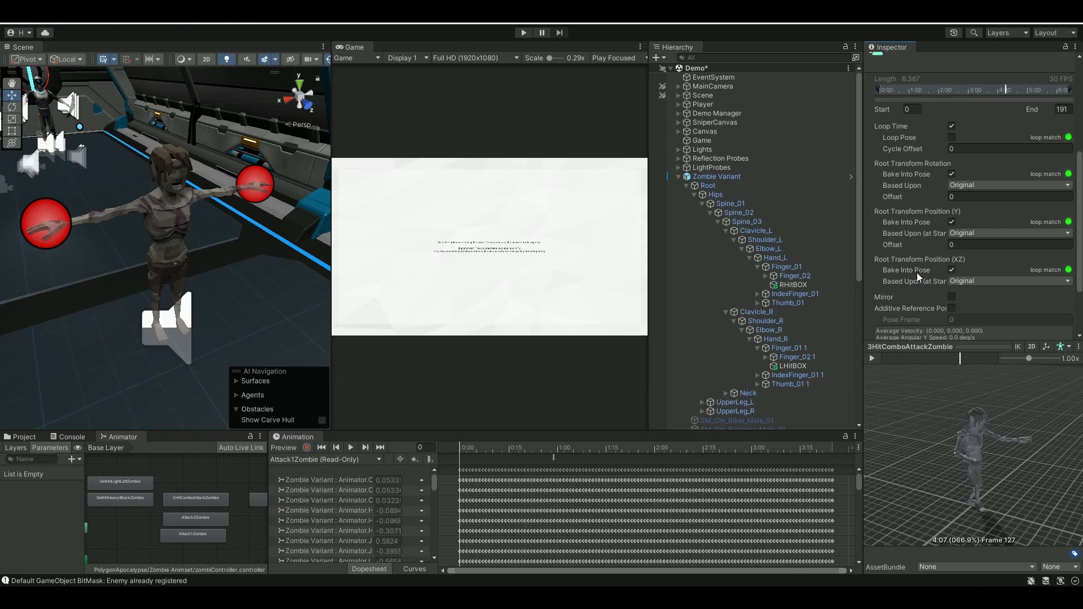
click(871, 284)
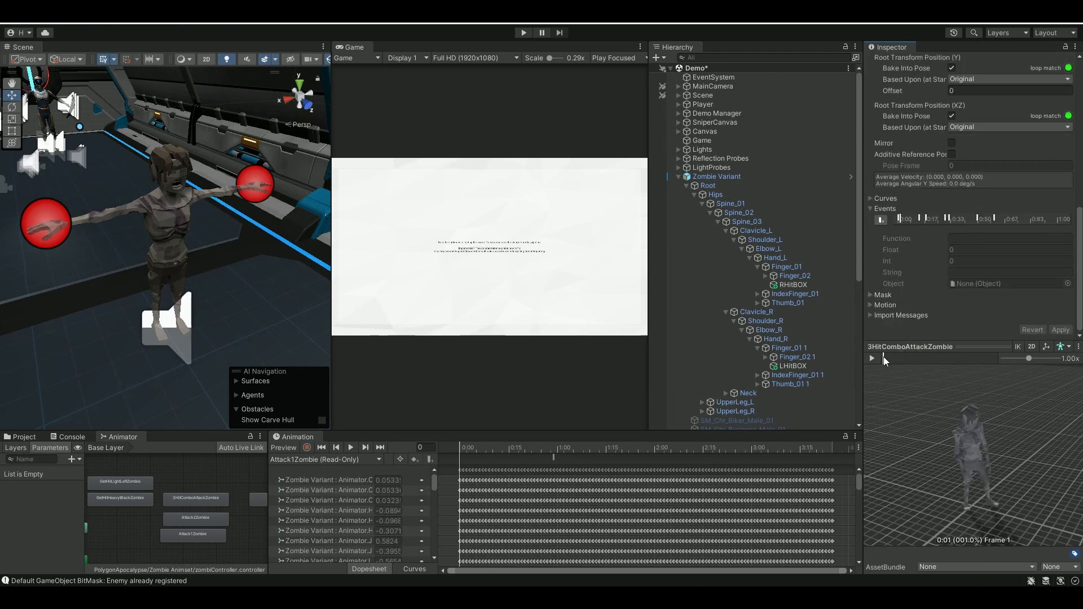
click(871, 358)
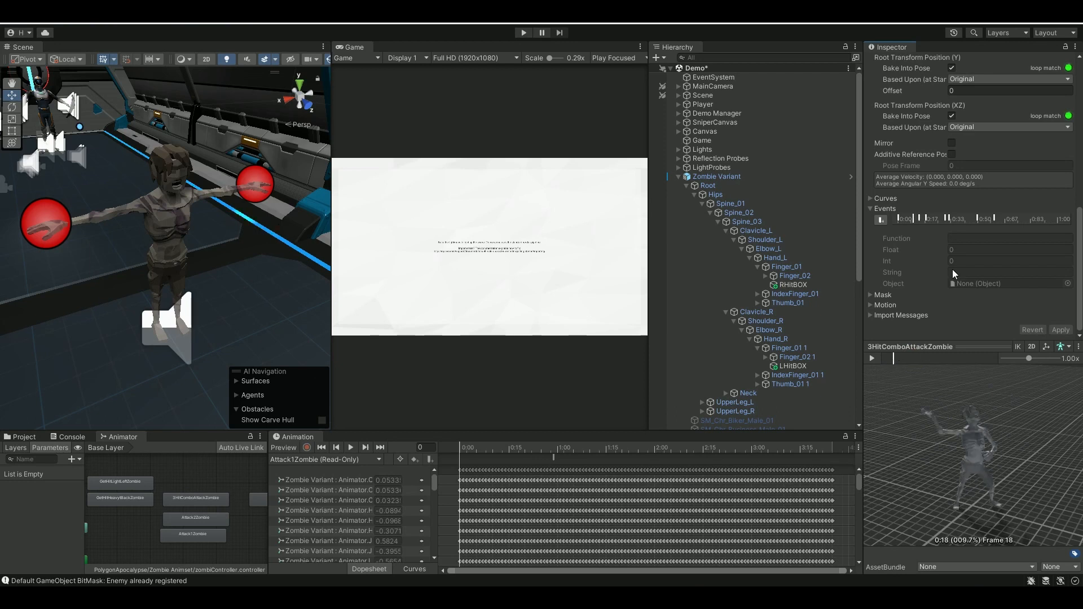
text(zombieHit)
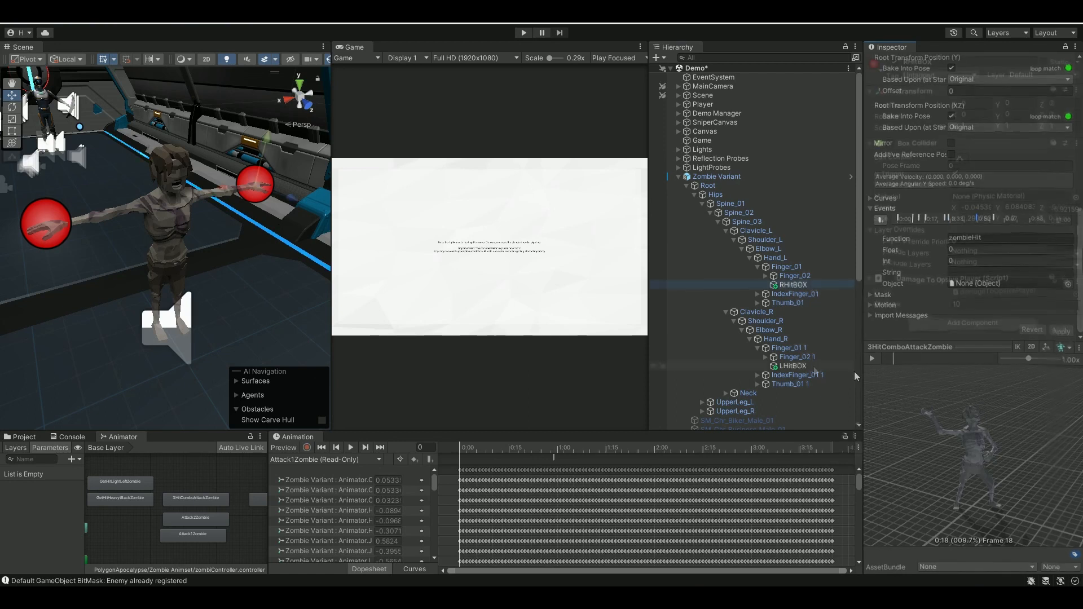
click(791, 284)
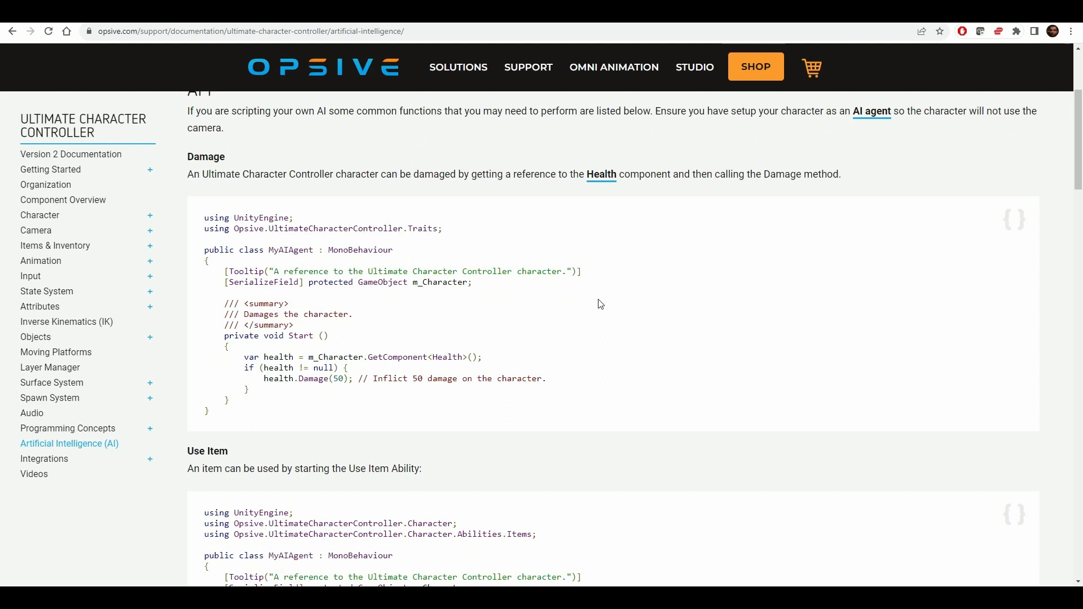
Scroll the Opsive AI page down to the Damage sample calling Health
scroll(down, 3)
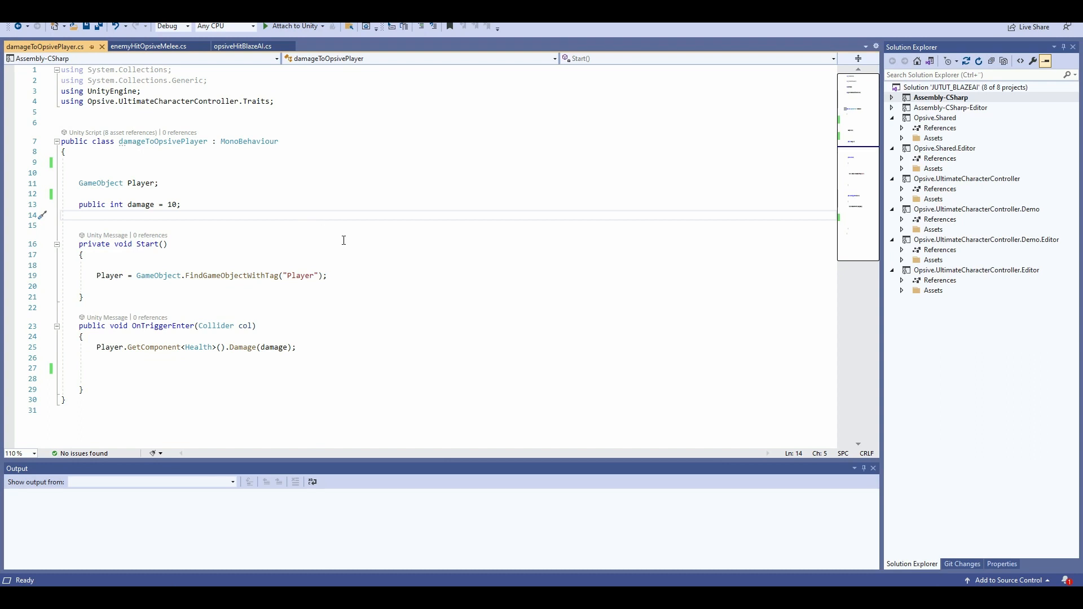
mouse_move(340, 221)
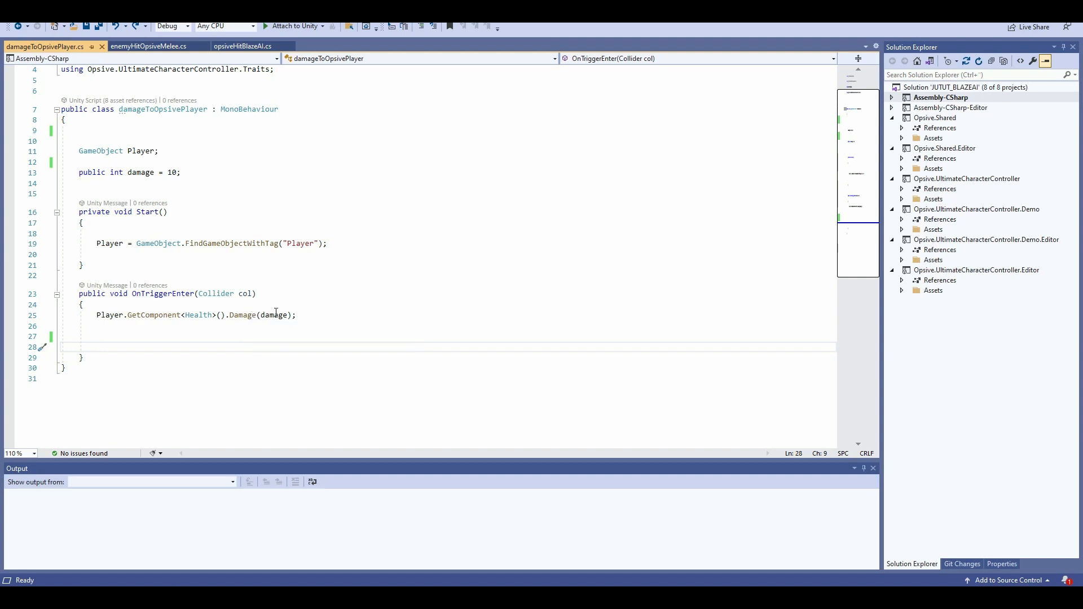
mouse_move(166, 227)
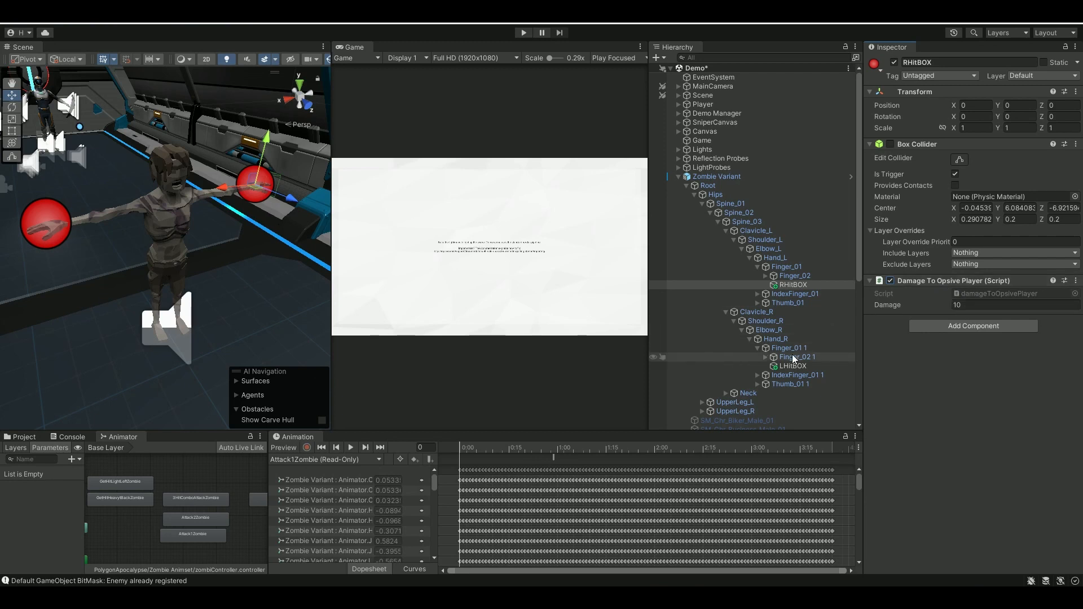
Review LHitBOX's Damage To Opsive Player script (Damage 10) and run a play test
click(791, 365)
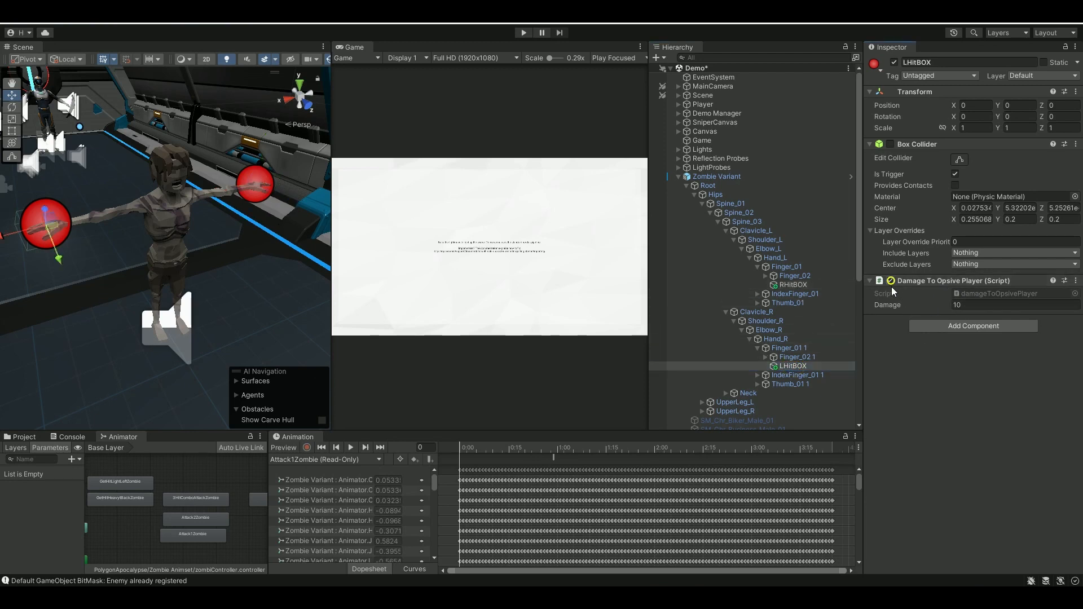
click(890, 280)
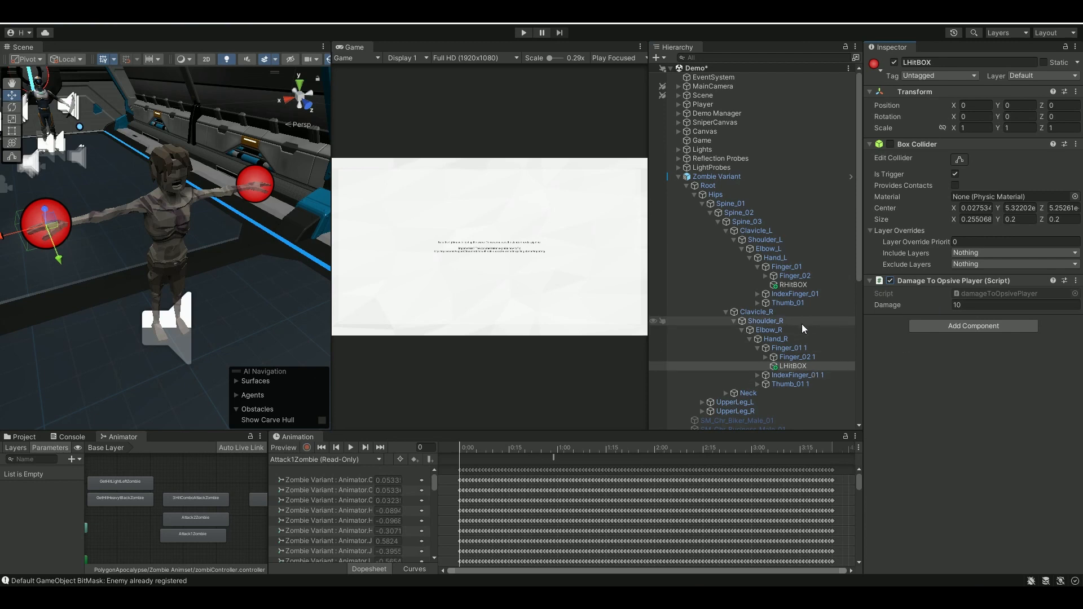
mouse_move(808, 347)
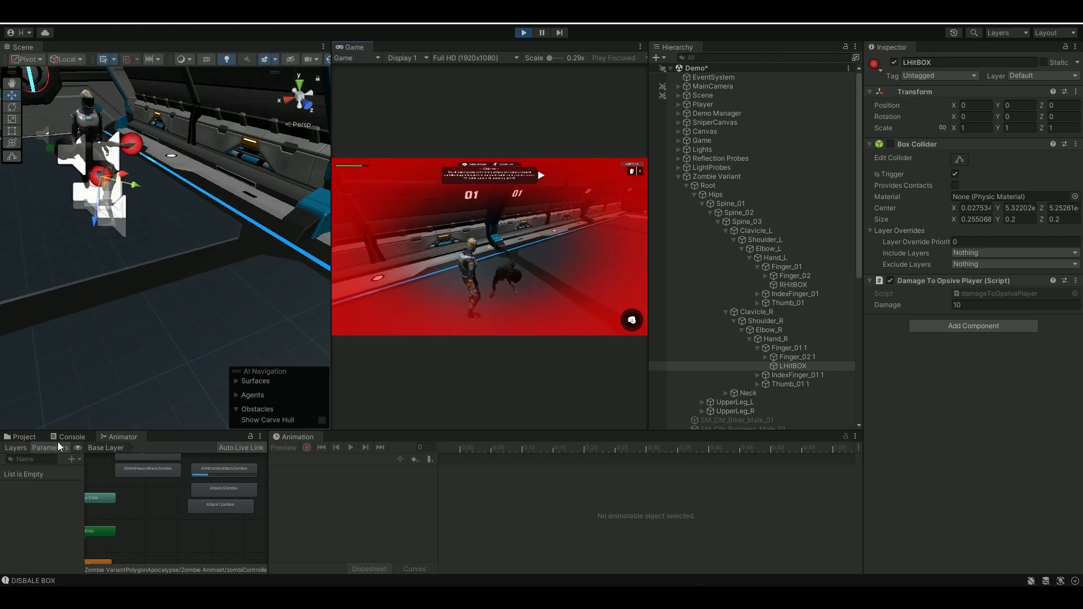
click(70, 437)
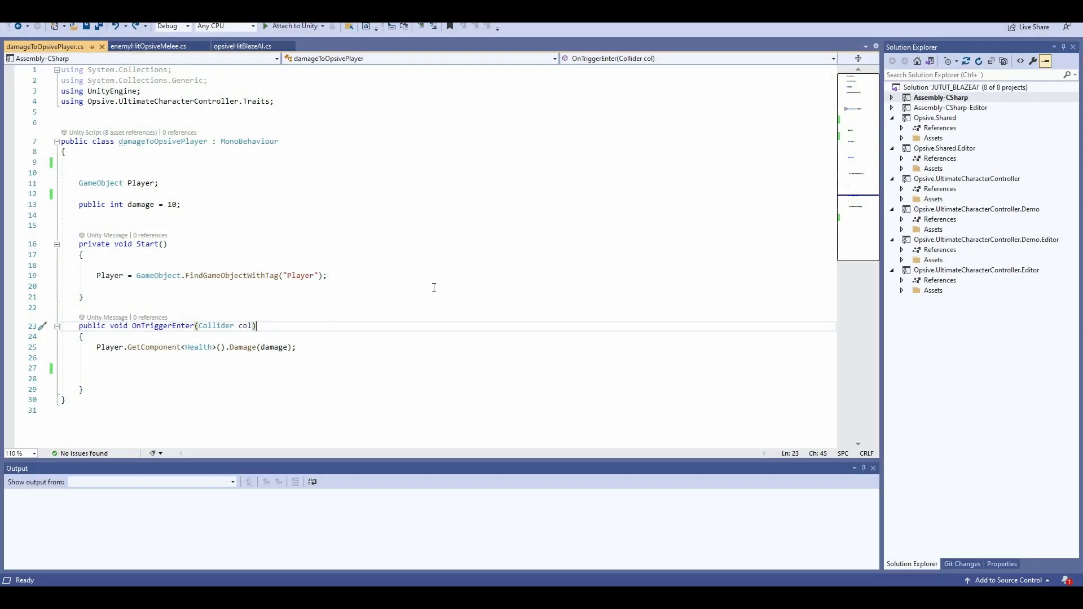
mouse_move(472, 278)
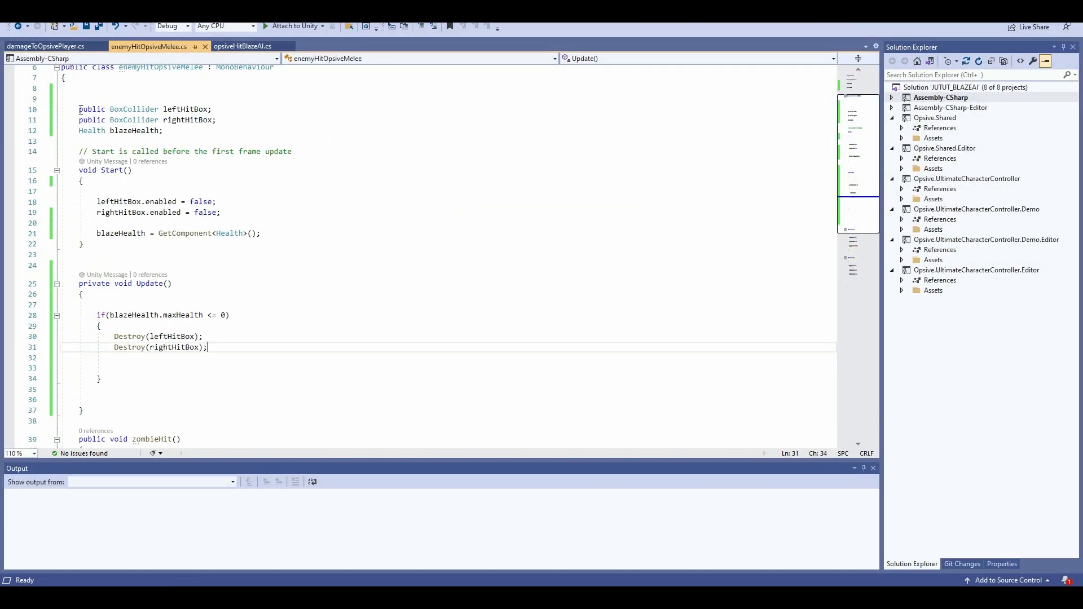
Review enemyHitOpsiveMelee.cs, highlighting its zombieHit and noAttack hitbox functions
click(145, 109)
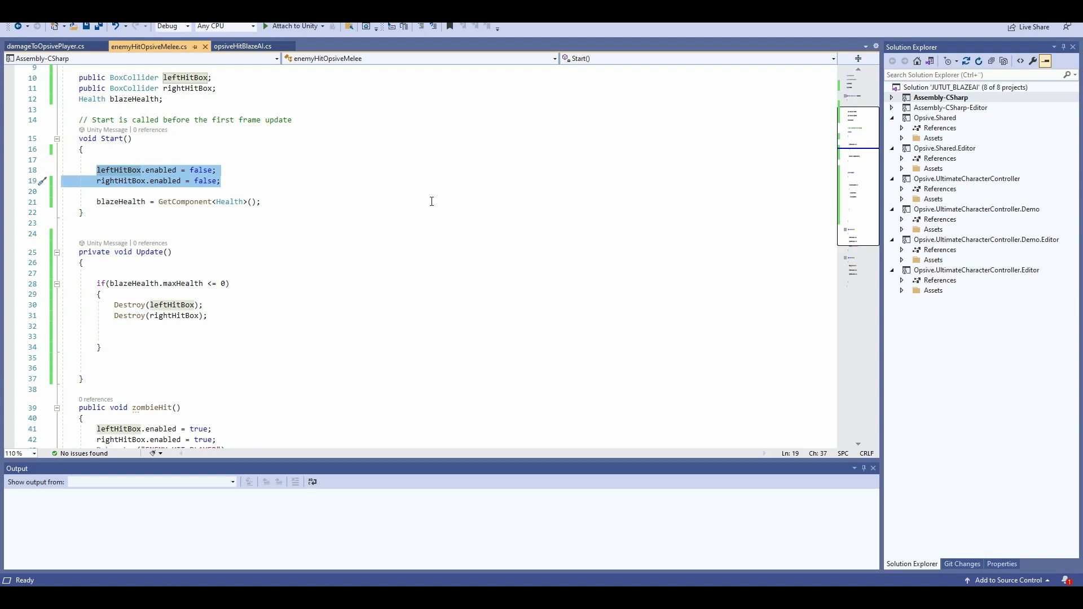
mouse_move(449, 219)
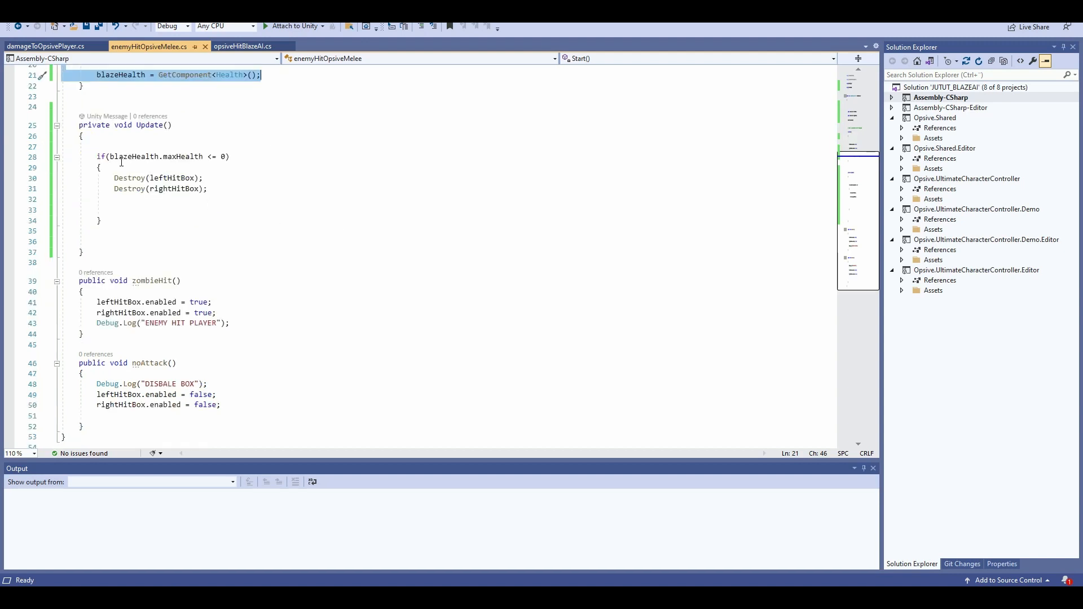
drag(97, 156, 114, 210)
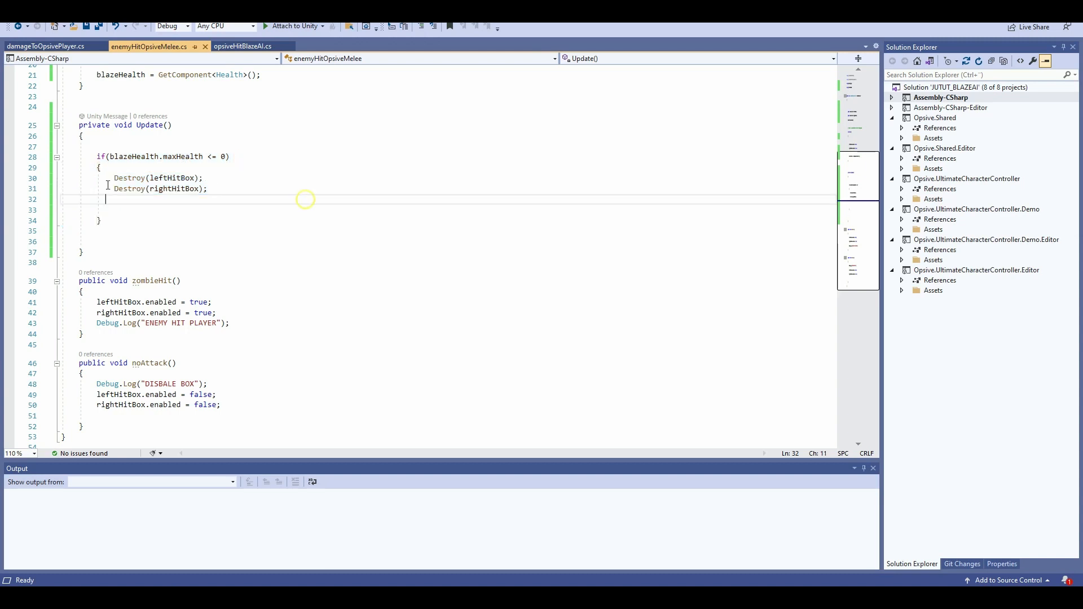
drag(114, 177, 208, 188)
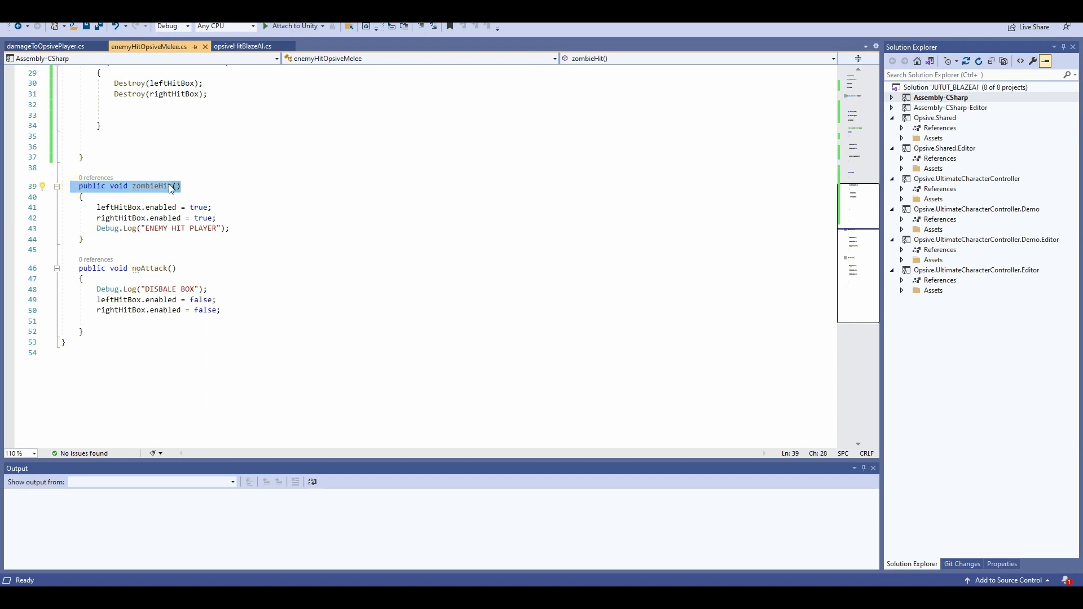
click(176, 268)
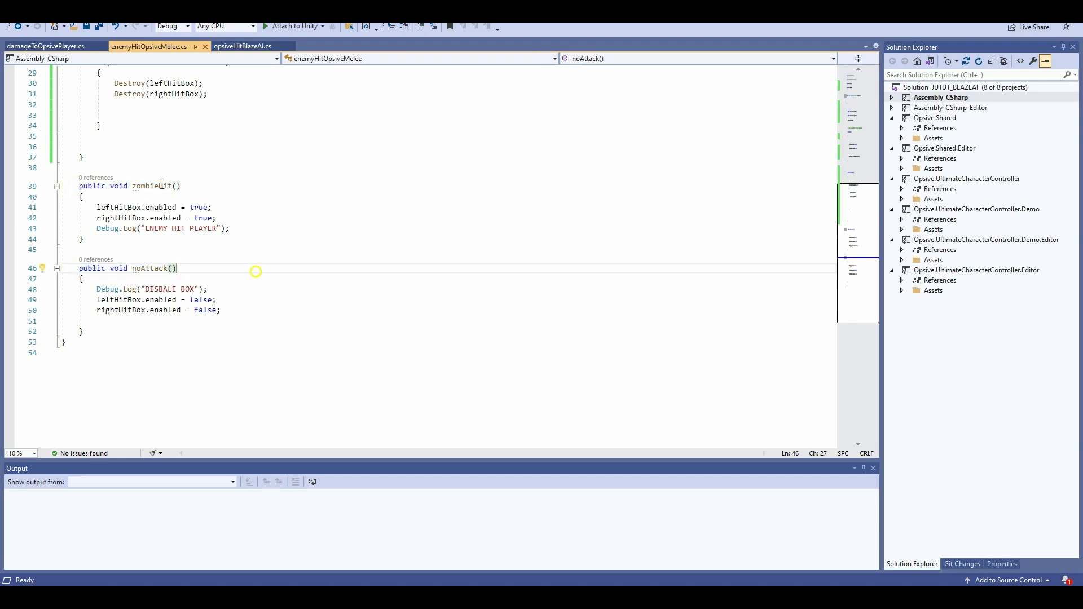
double_click(148, 268)
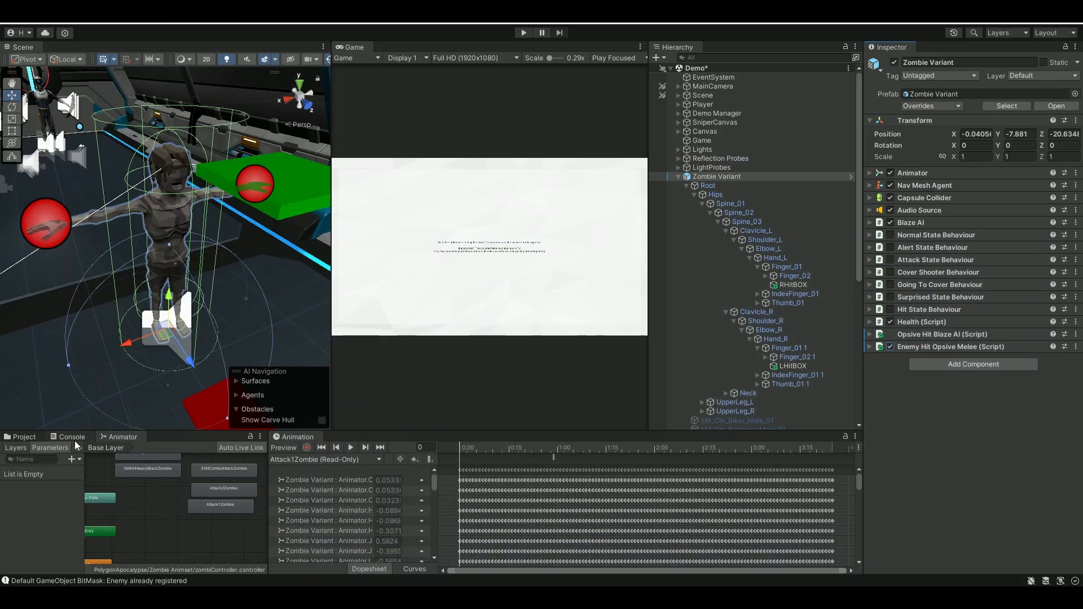
Toggle the Play button twice to bring up the Zombie Variant's console messages
click(522, 33)
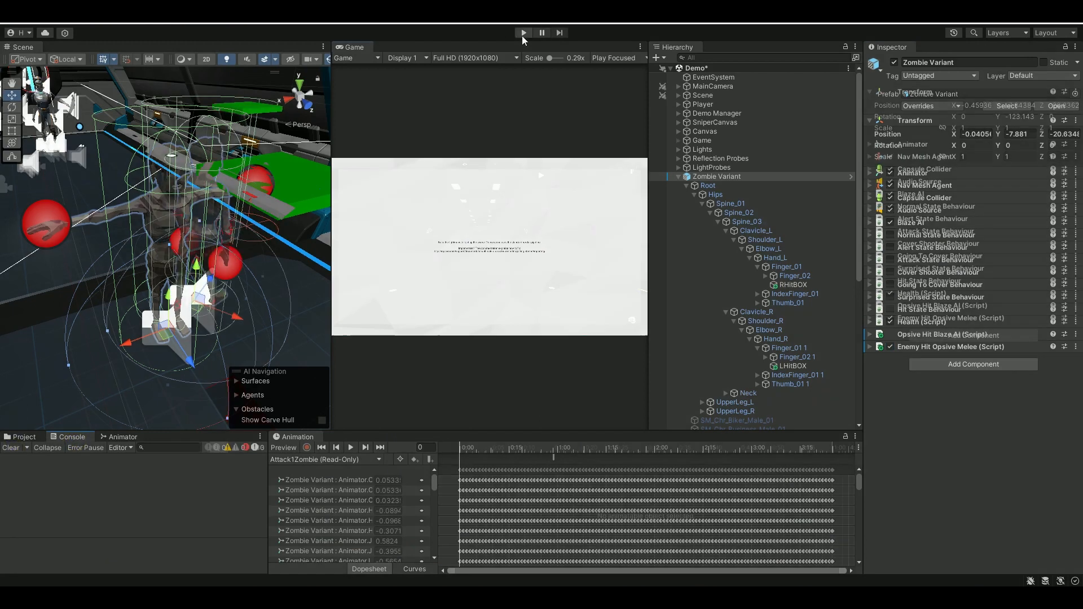
click(522, 33)
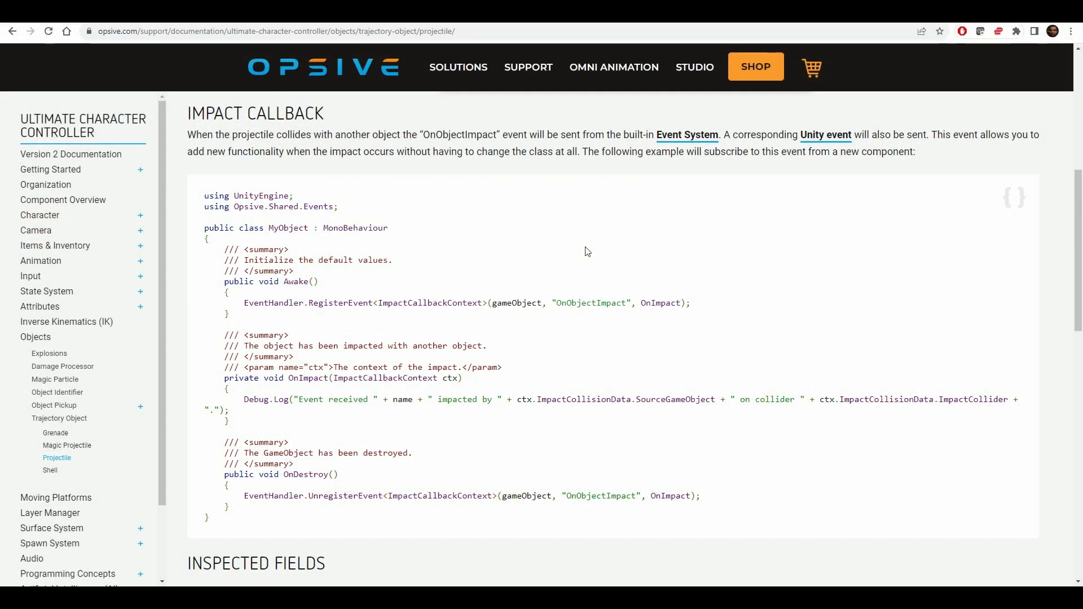
Highlight the Impact Callback heading on Opsive's Projectile documentation page
double_click(255, 113)
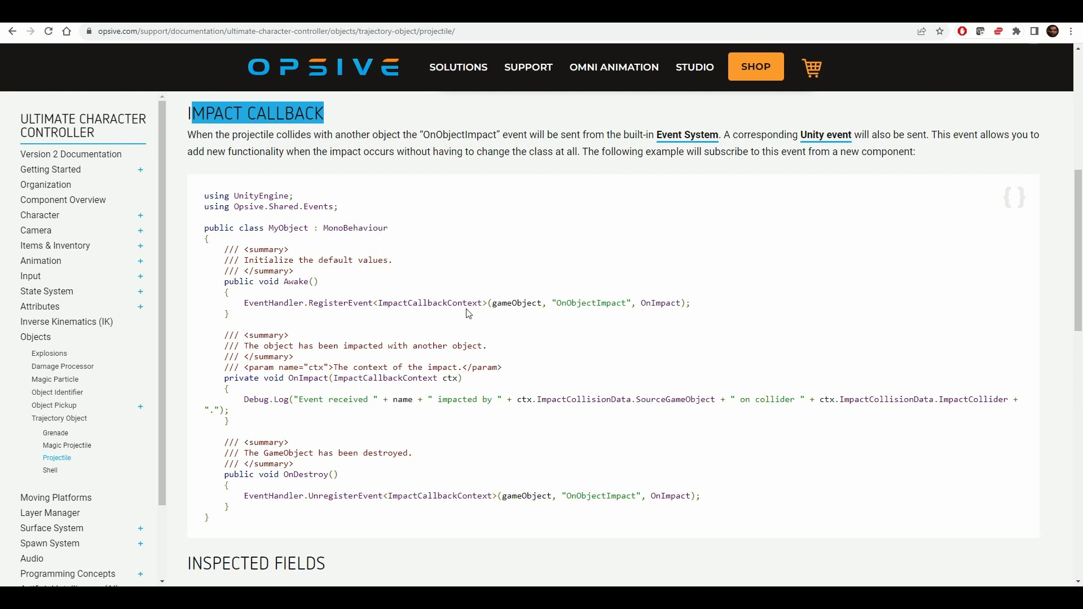
mouse_move(462, 294)
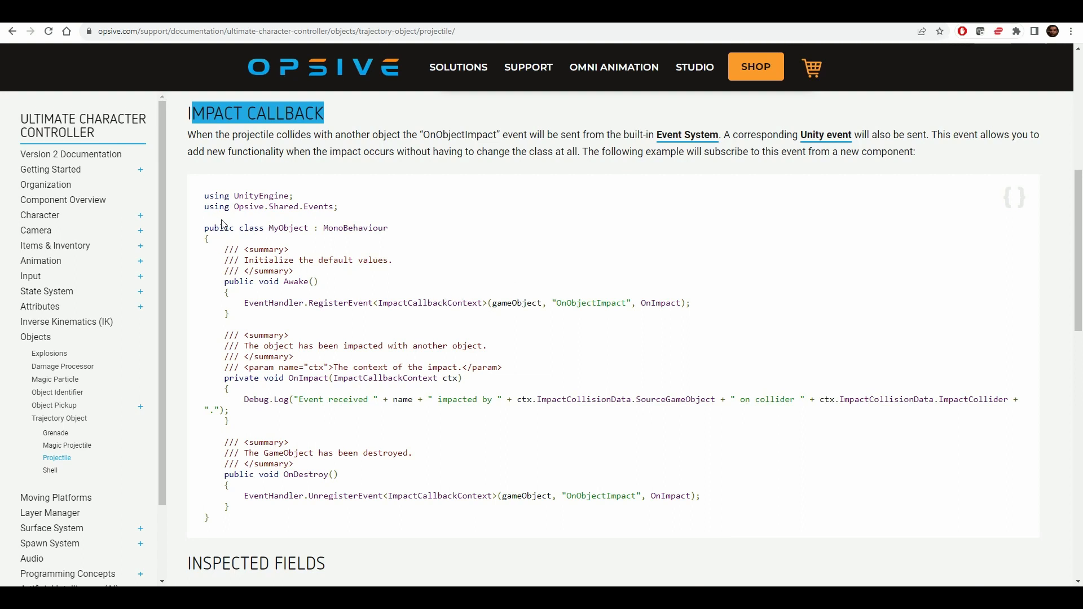
mouse_move(493, 364)
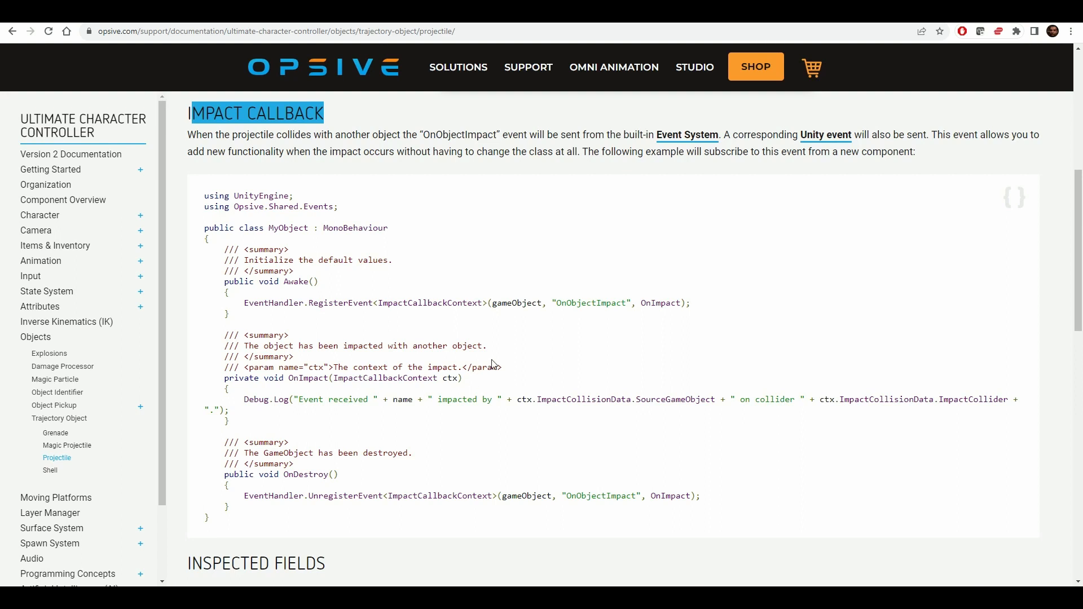
mouse_move(448, 249)
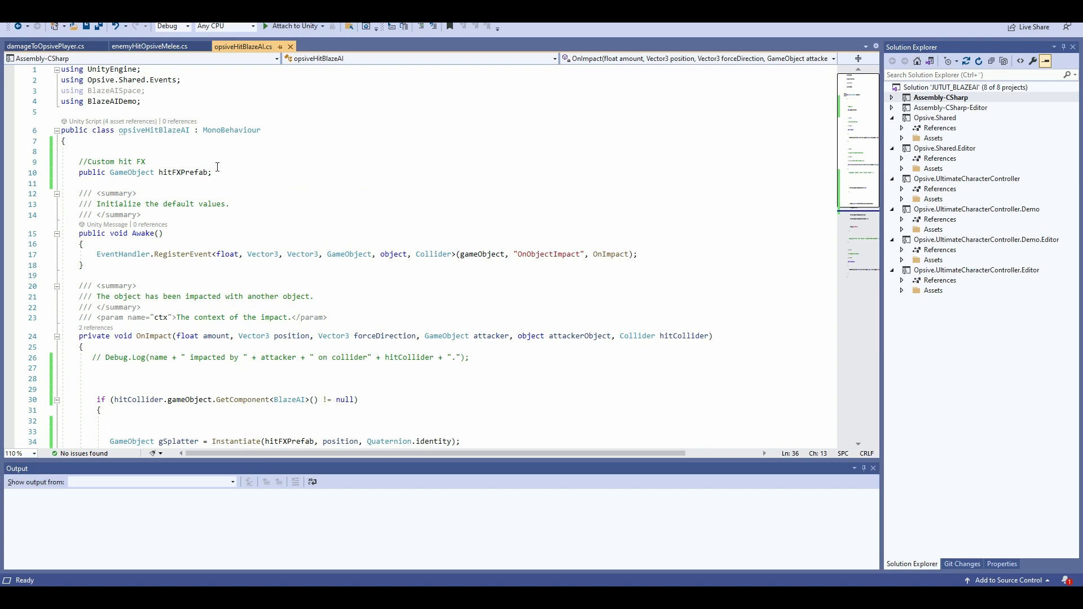
mouse_move(258, 187)
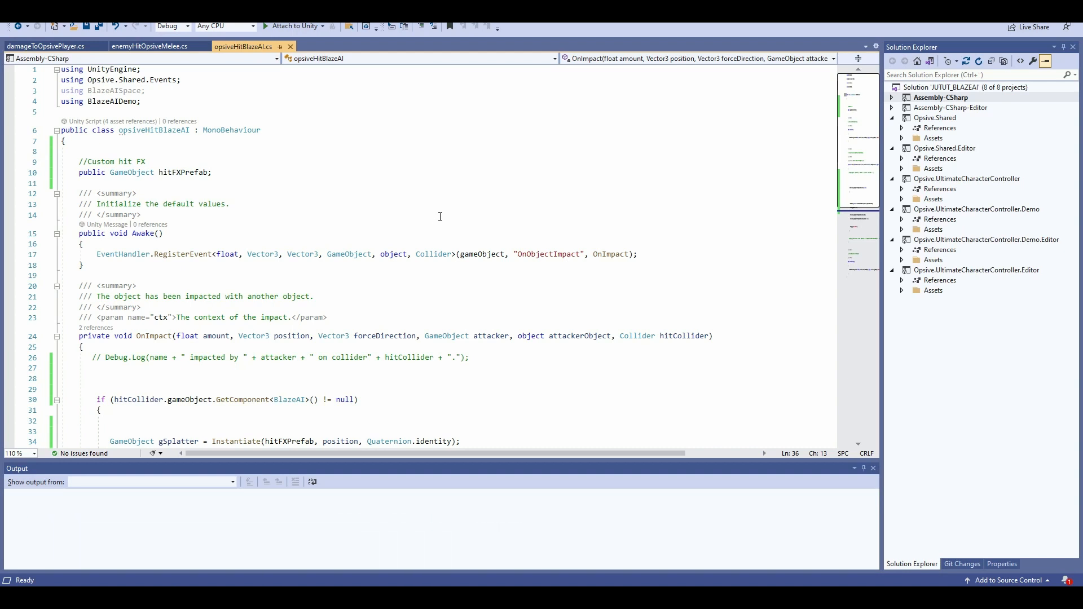
mouse_move(416, 212)
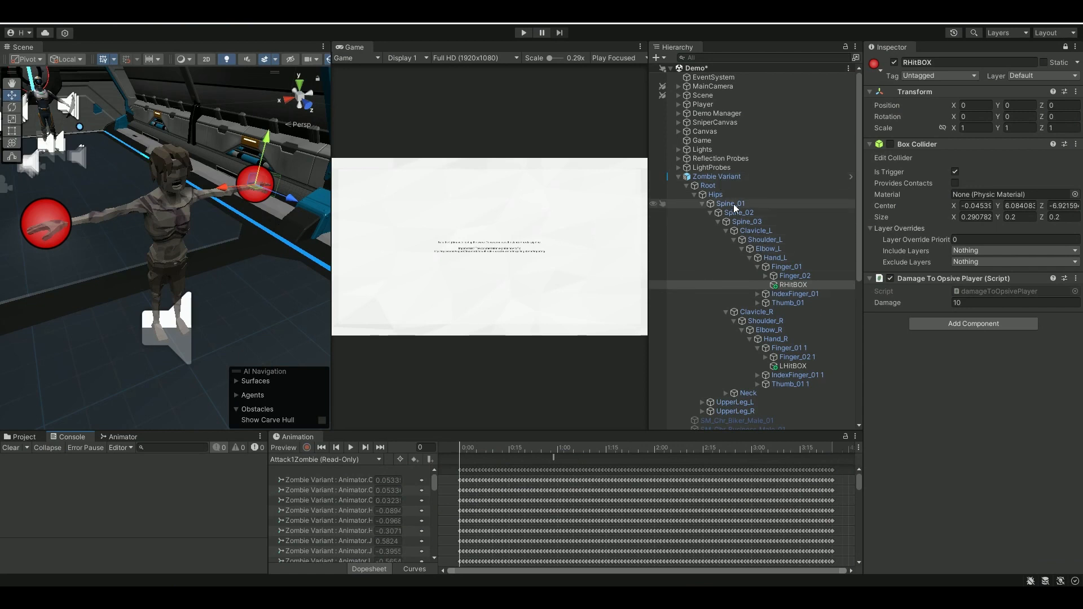
Collapse the Zombie Variant's bone hierarchy, view its Opsive hit scripts, and enter Play mode
click(716, 176)
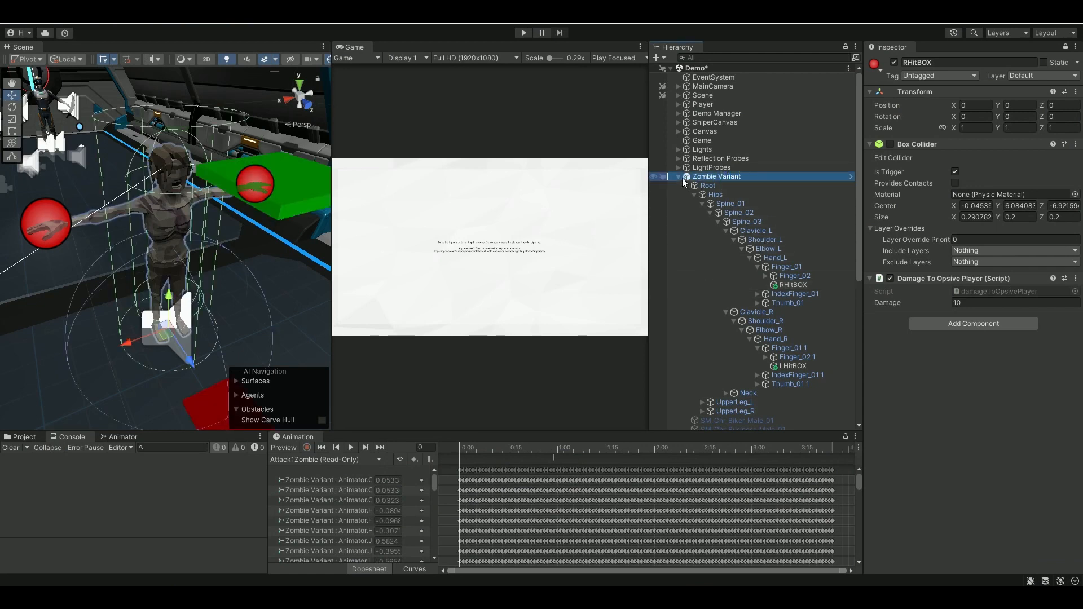
click(677, 176)
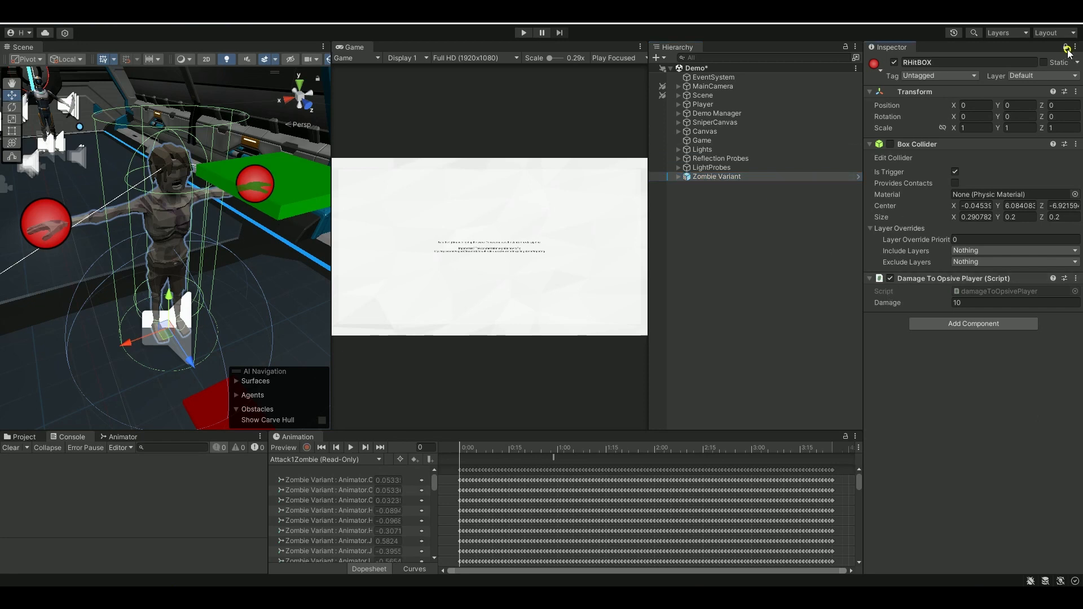
click(716, 175)
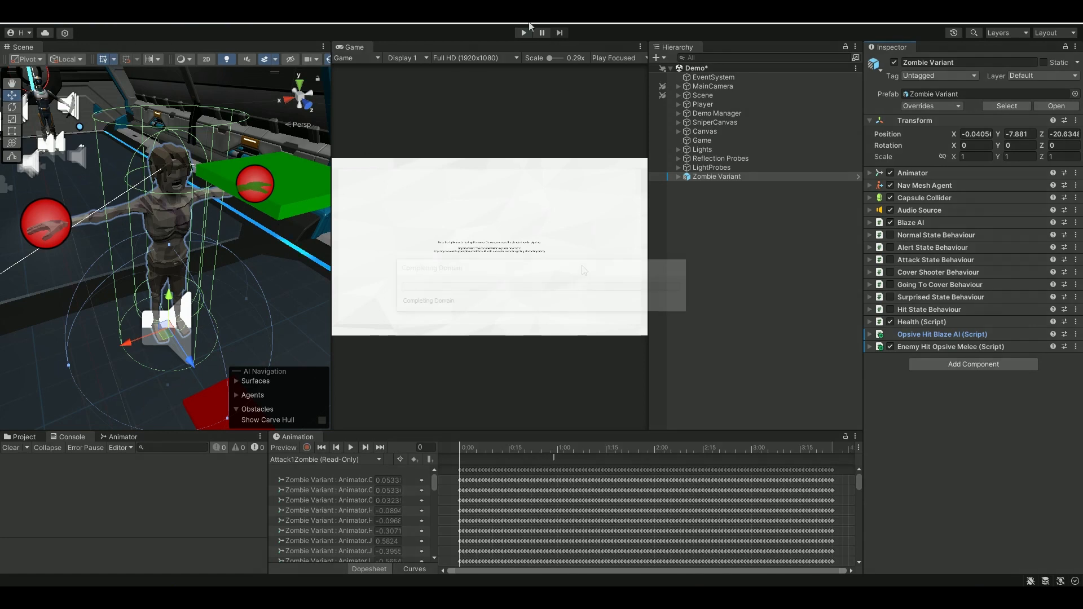
click(522, 33)
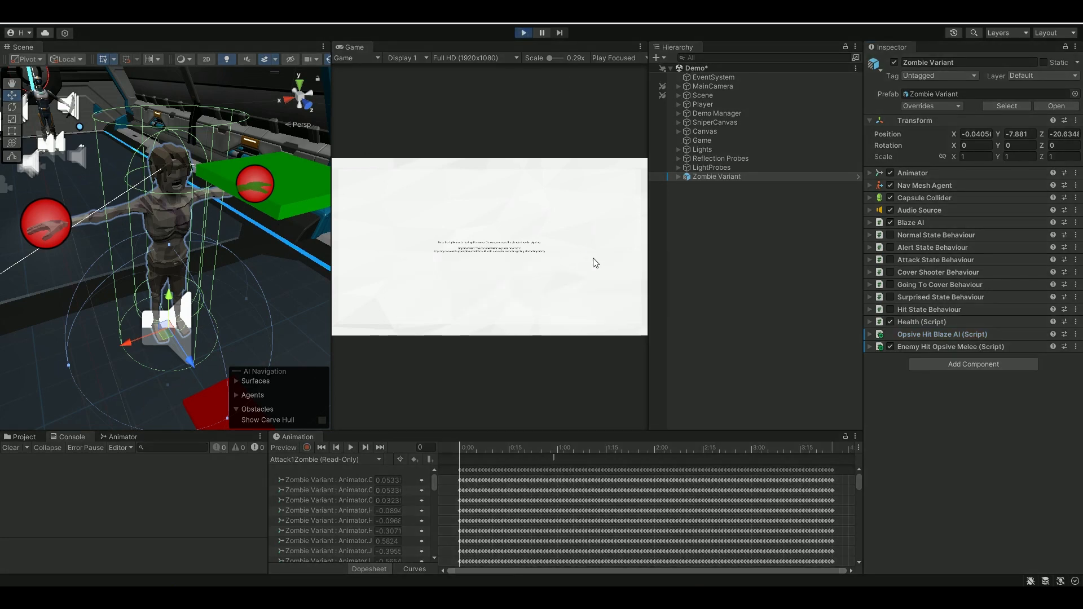